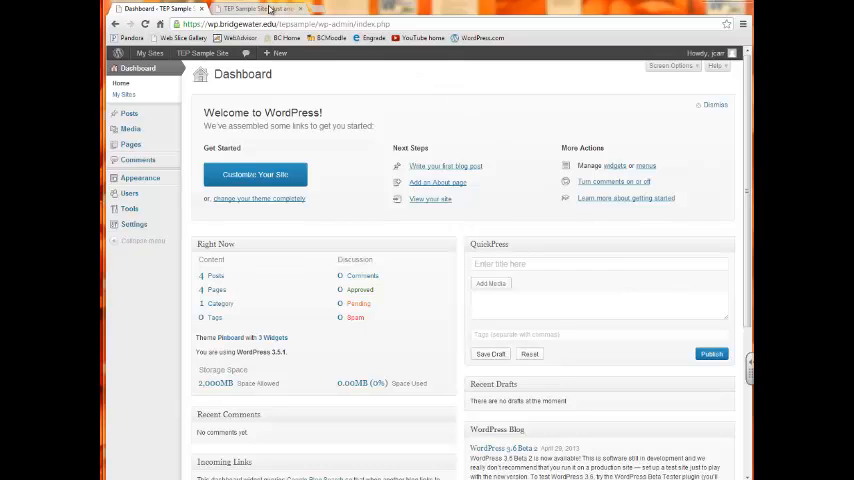
Switch to the live TEP Sample Site and look over its front-page posts and sidebar
{"action": "left_click", "coordinate": [256, 8]}
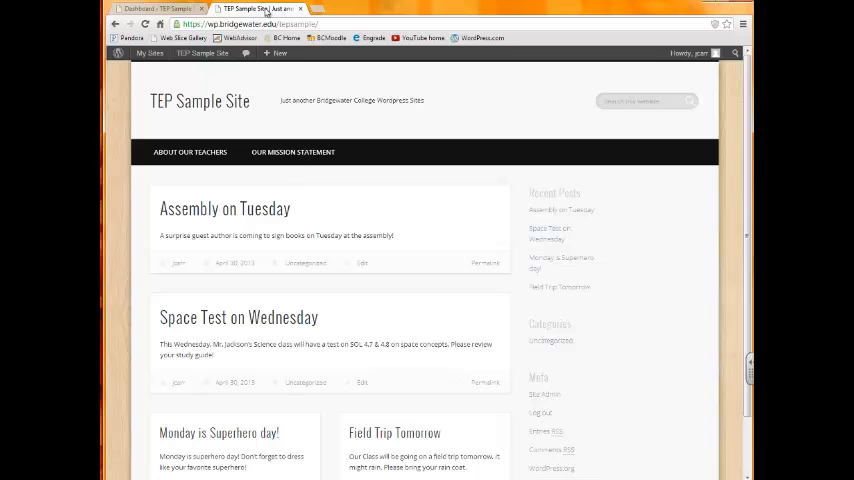
{"action": "mouse_move", "coordinate": [330, 186]}
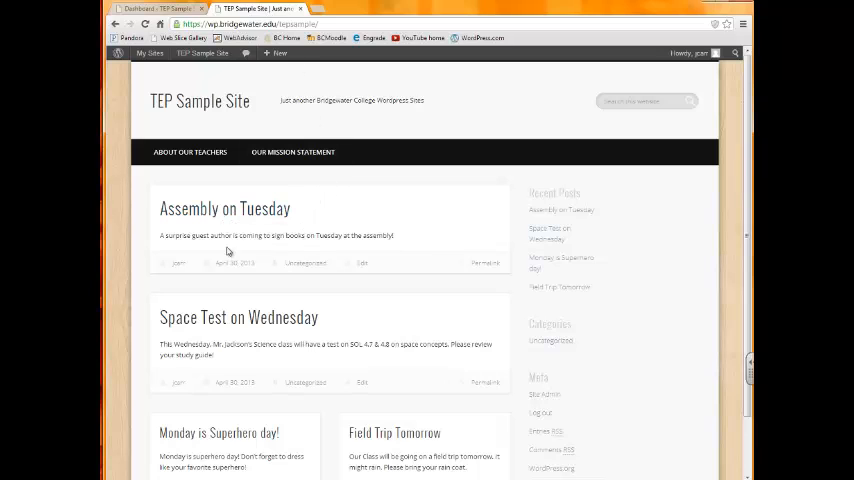
{"action": "scroll", "scroll_direction": "down", "scroll_amount": 3}
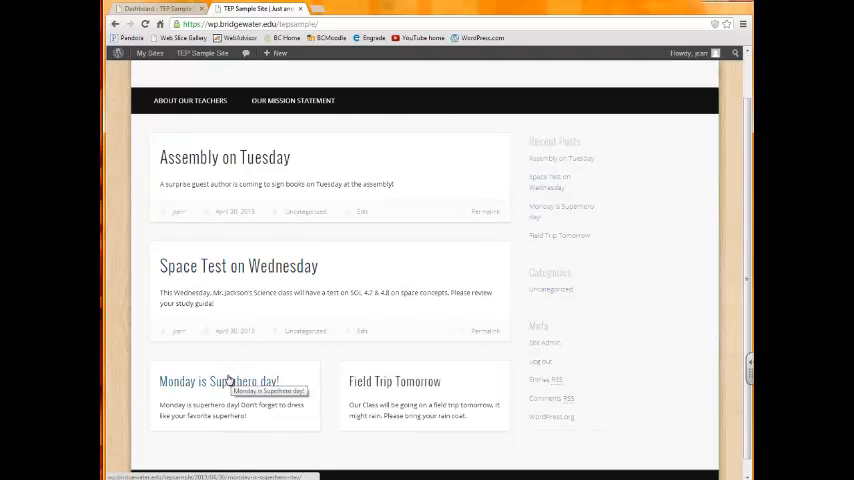
{"action": "mouse_move", "coordinate": [238, 372]}
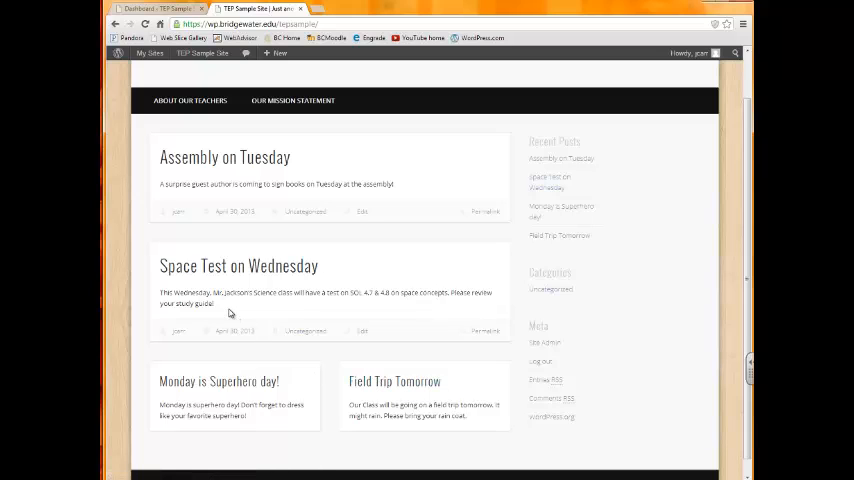
{"action": "mouse_move", "coordinate": [248, 316]}
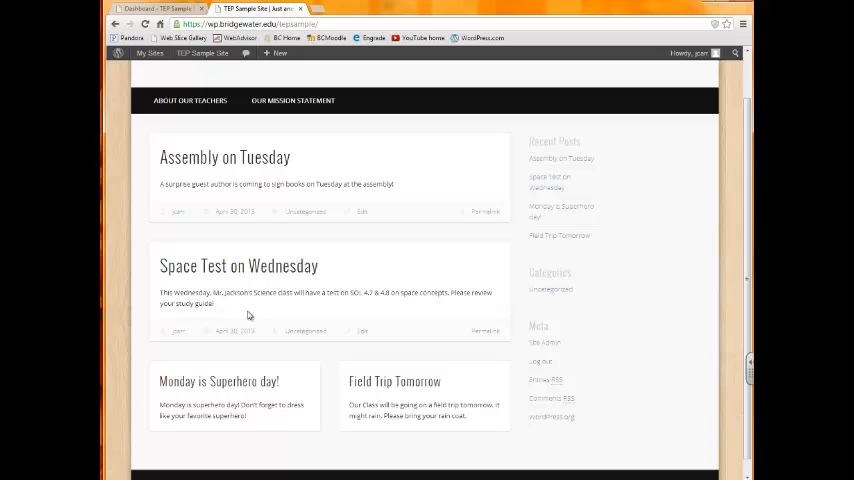
{"action": "mouse_move", "coordinate": [384, 308]}
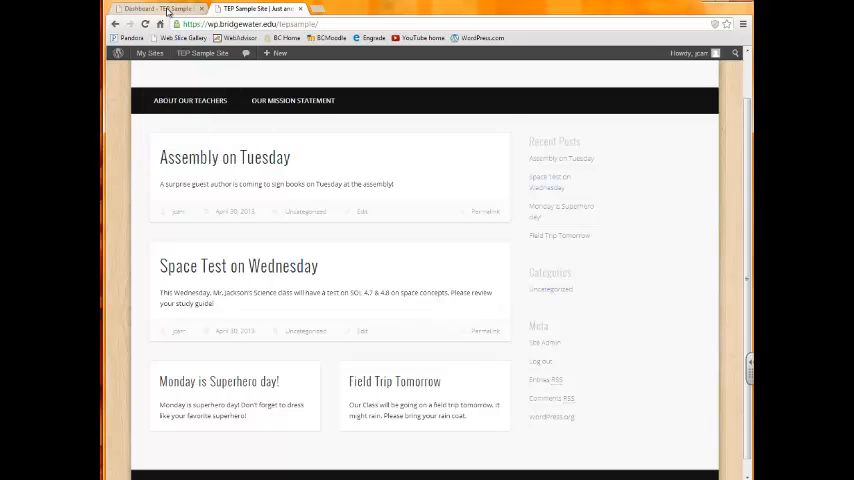
Go to the Posts > Categories management page from the admin dashboard
{"action": "left_click", "coordinate": [150, 52]}
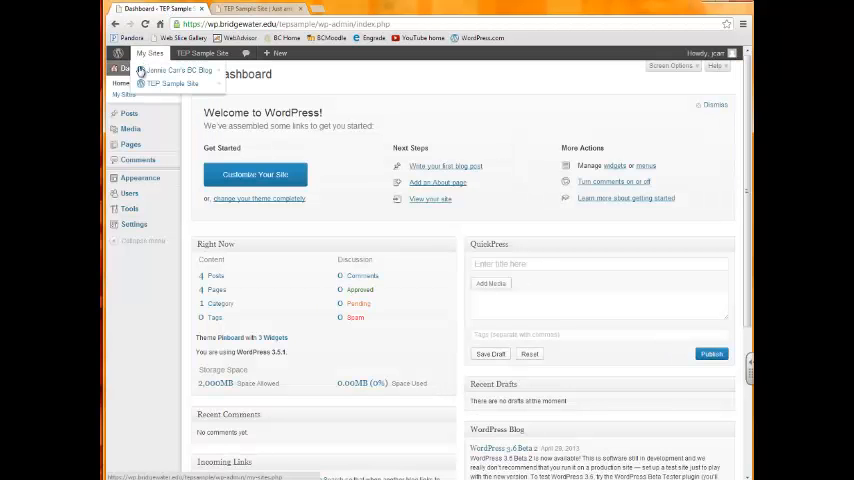
{"action": "mouse_move", "coordinate": [248, 216]}
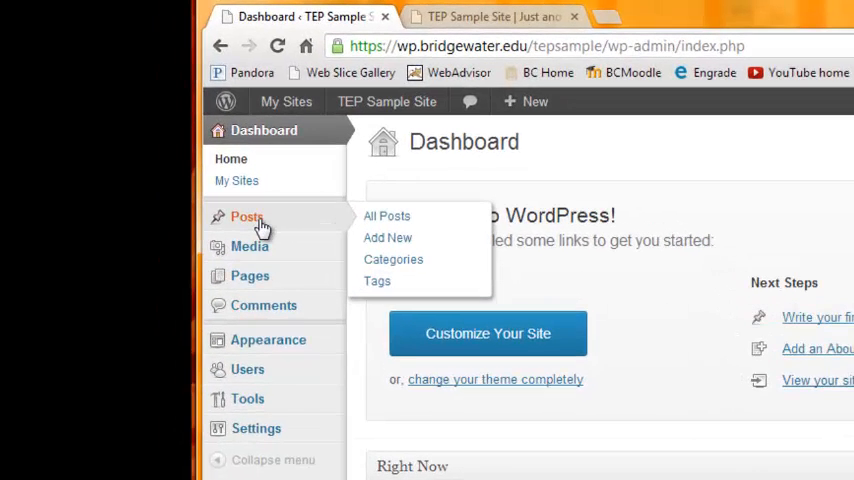
{"action": "mouse_move", "coordinate": [340, 224]}
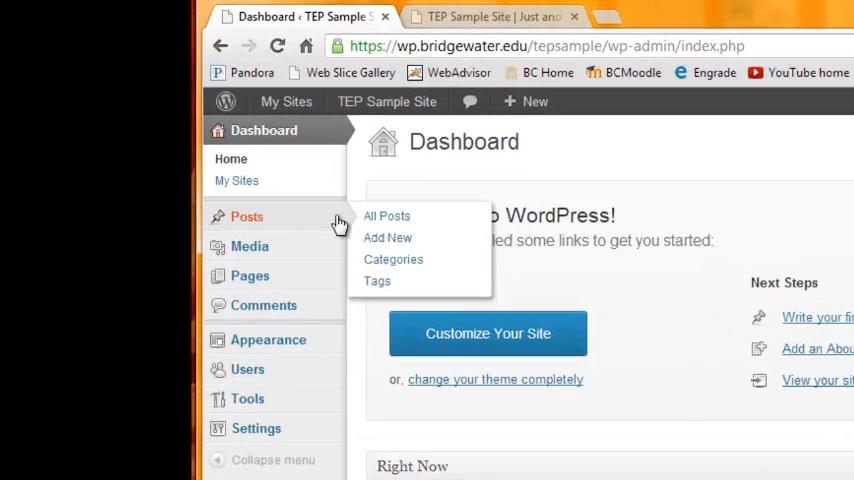
{"action": "mouse_move", "coordinate": [392, 260]}
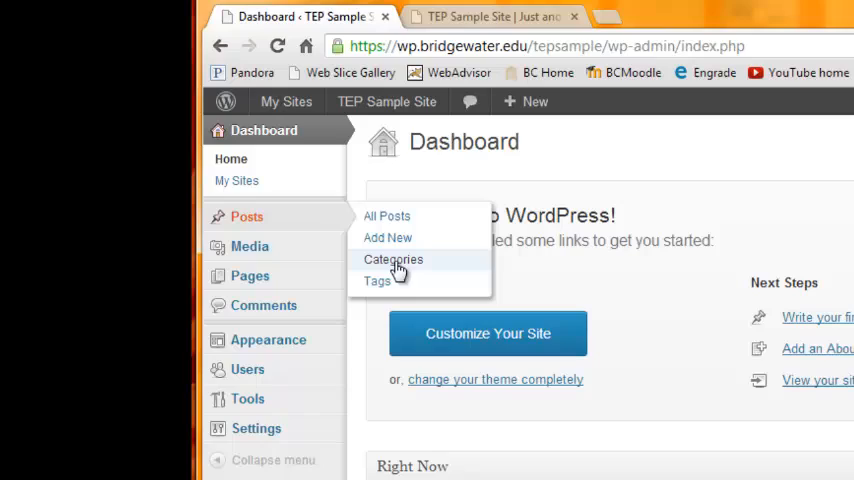
{"action": "left_click", "coordinate": [392, 260]}
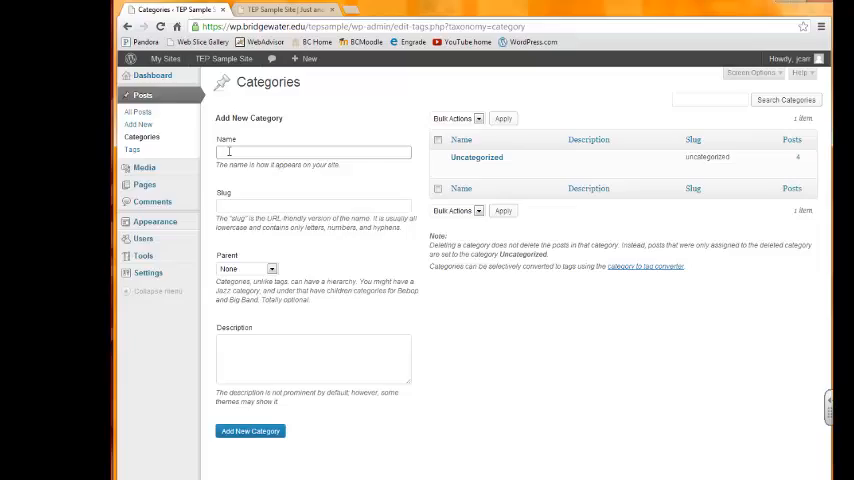
Add the new categories Homework and Parents to the category list
{"action": "type", "text": "Homework"}
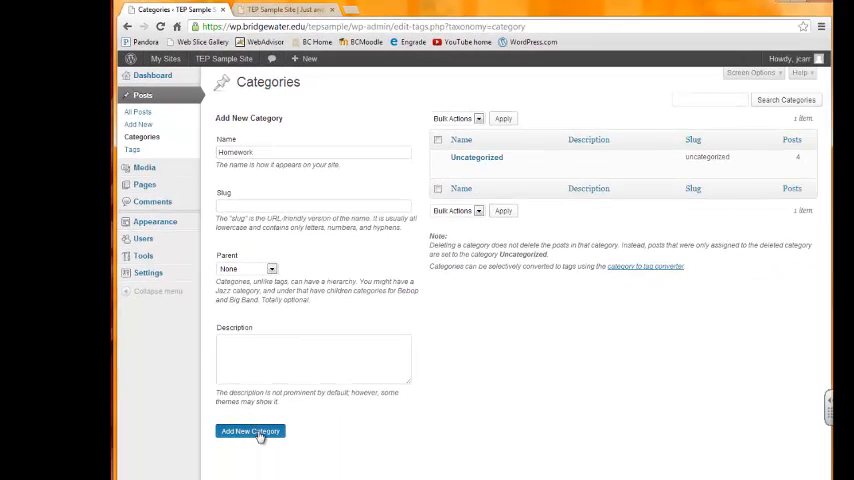
{"action": "left_click", "coordinate": [250, 432]}
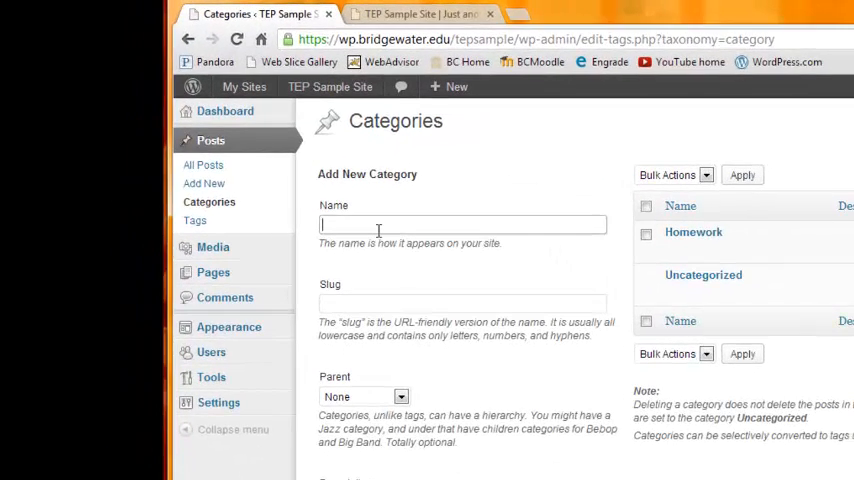
{"action": "type", "text": "Parent"}
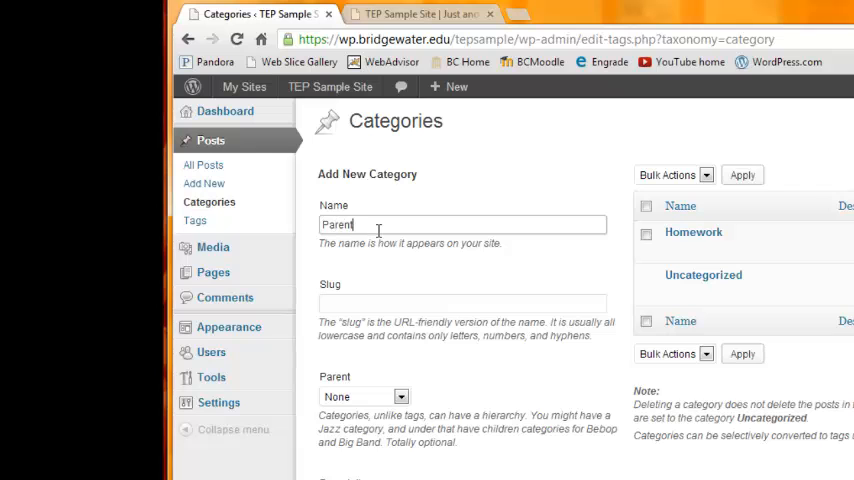
{"action": "scroll", "scroll_direction": "down", "scroll_amount": 3}
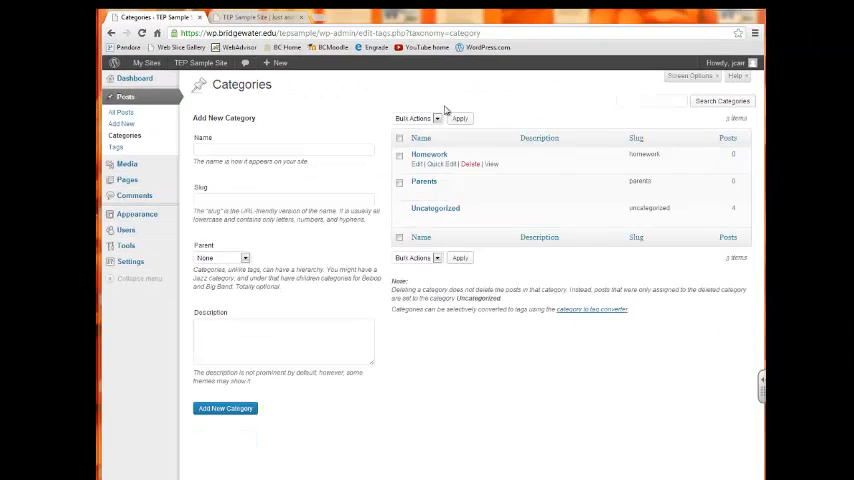
{"action": "left_click", "coordinate": [250, 16]}
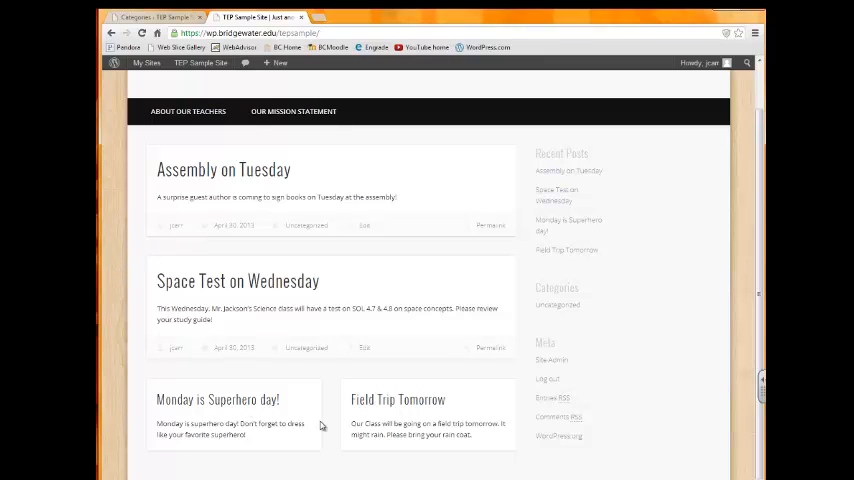
{"action": "mouse_move", "coordinate": [640, 366]}
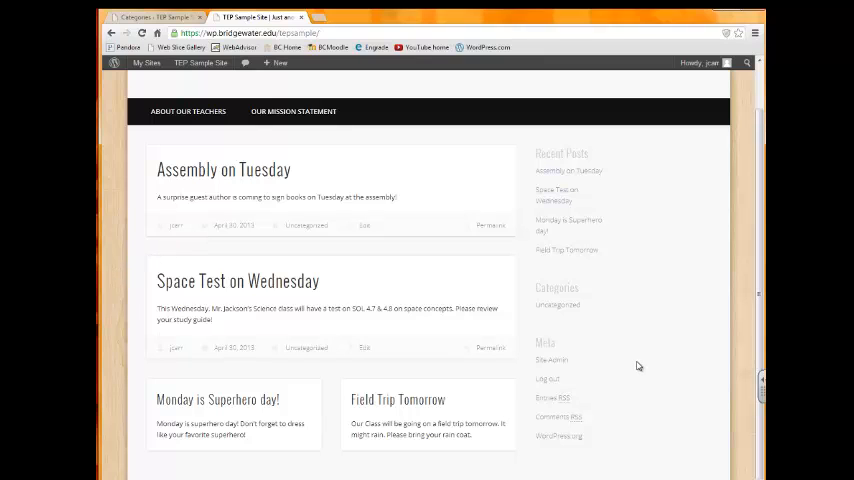
{"action": "mouse_move", "coordinate": [620, 344]}
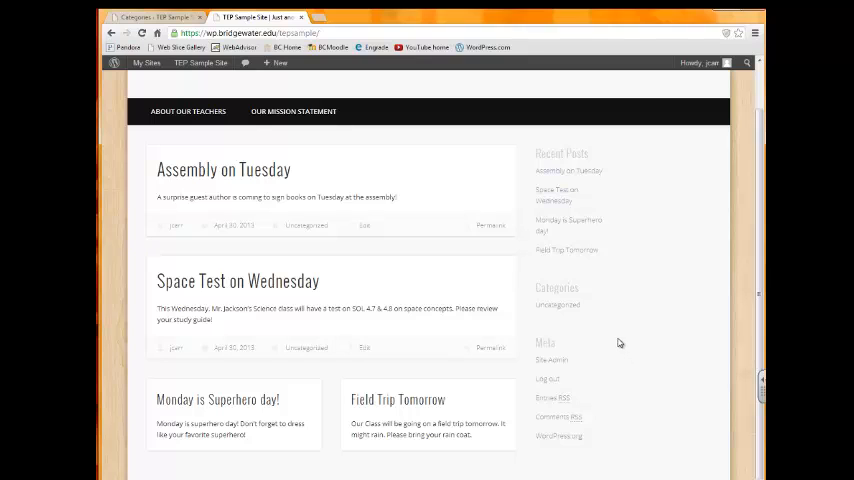
{"action": "mouse_move", "coordinate": [536, 292]}
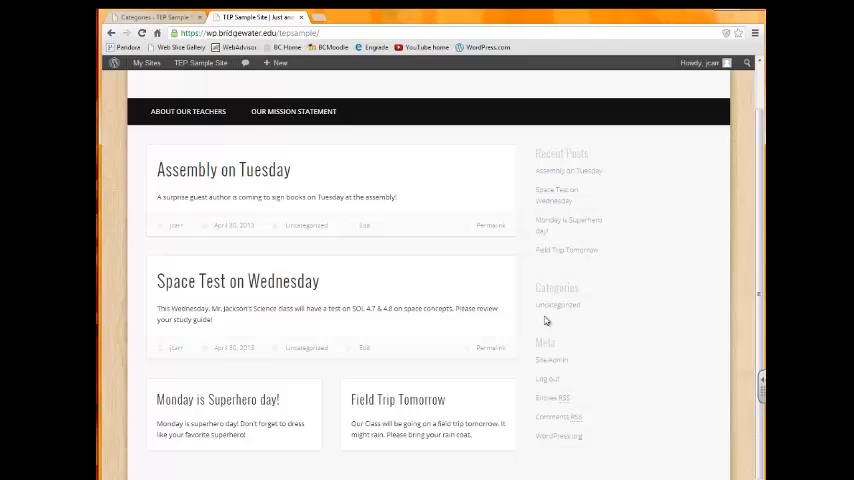
{"action": "mouse_move", "coordinate": [544, 318]}
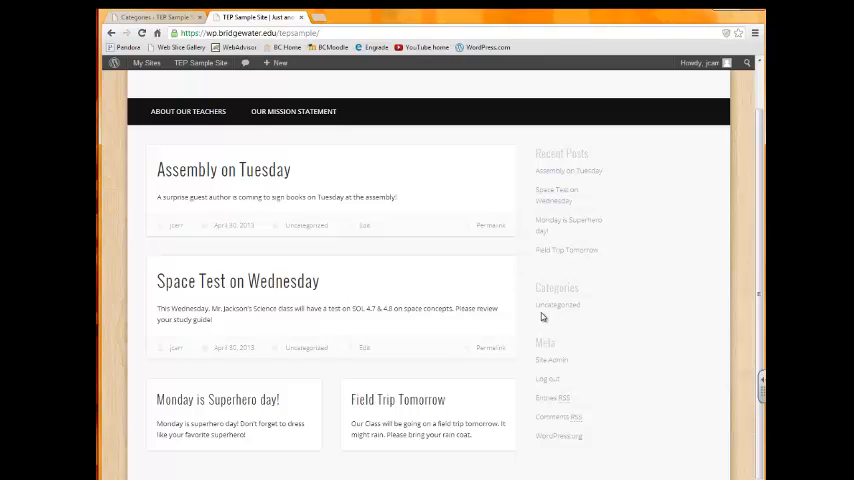
{"action": "mouse_move", "coordinate": [556, 316]}
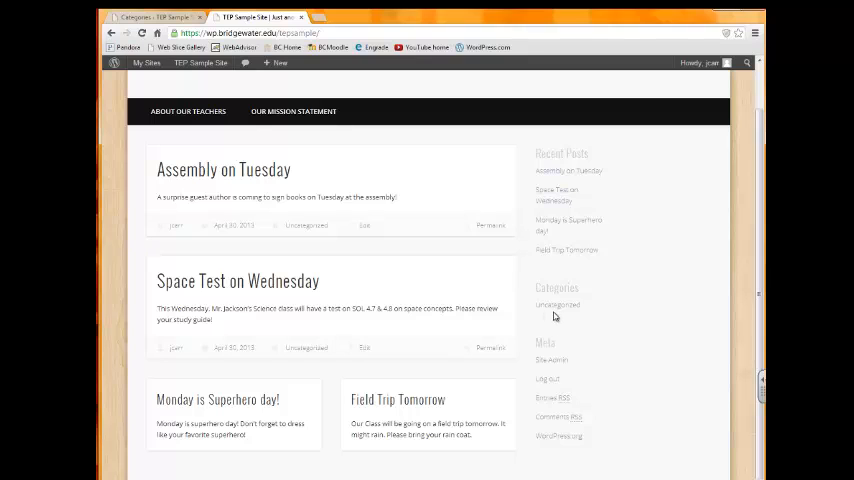
{"action": "mouse_move", "coordinate": [564, 316]}
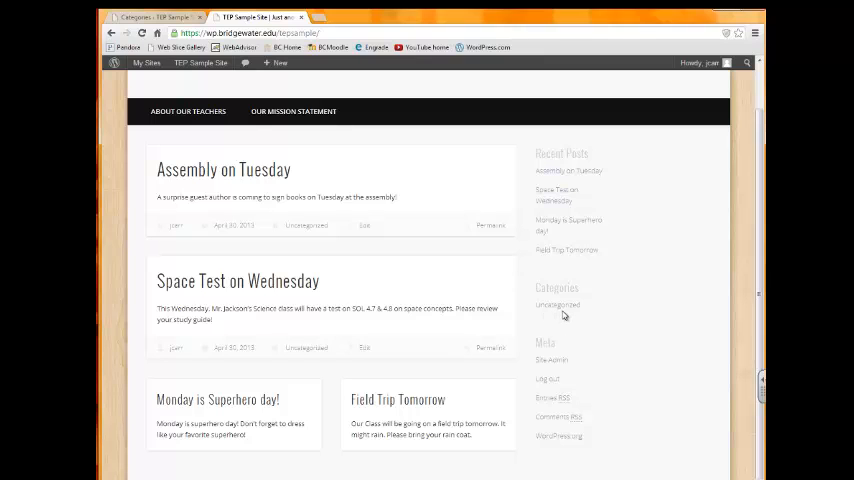
{"action": "mouse_move", "coordinate": [556, 304]}
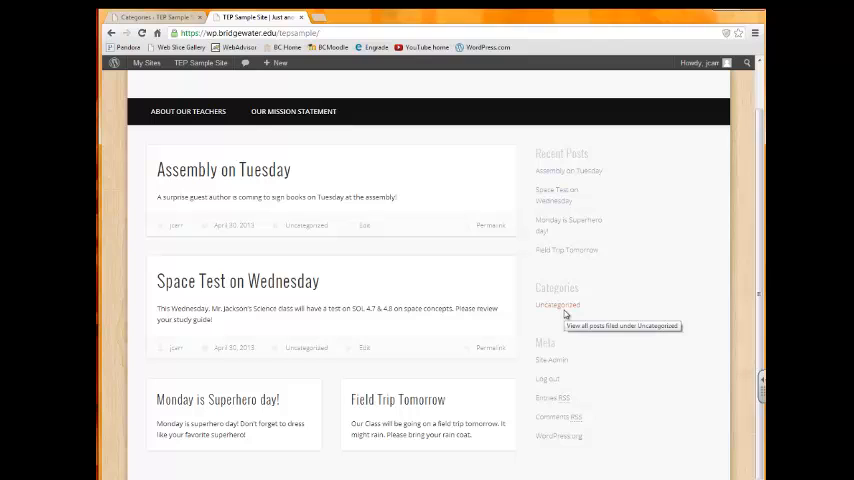
{"action": "mouse_move", "coordinate": [552, 320]}
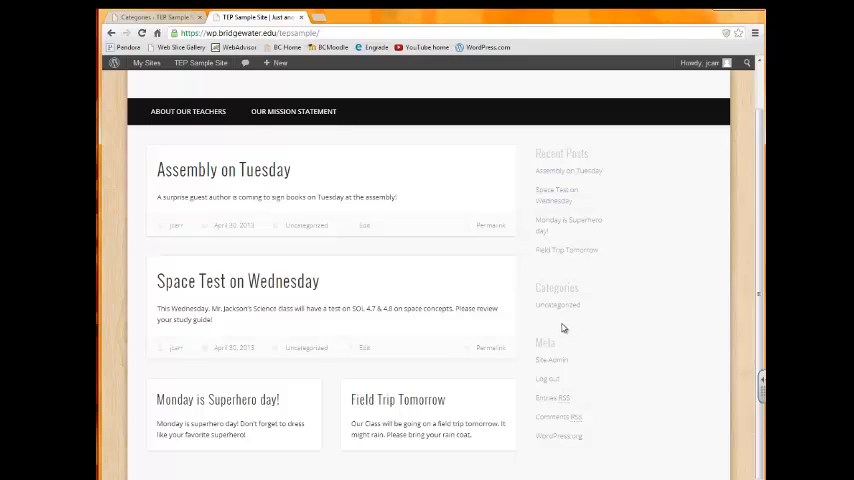
{"action": "mouse_move", "coordinate": [576, 316]}
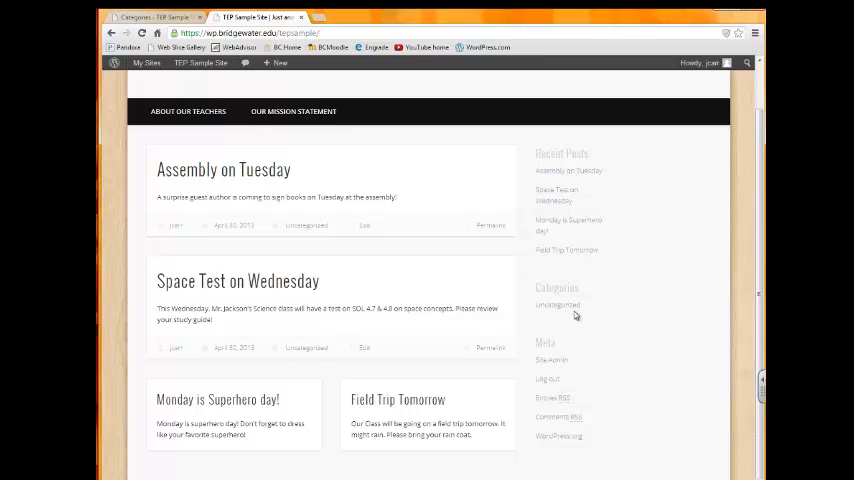
{"action": "mouse_move", "coordinate": [572, 320]}
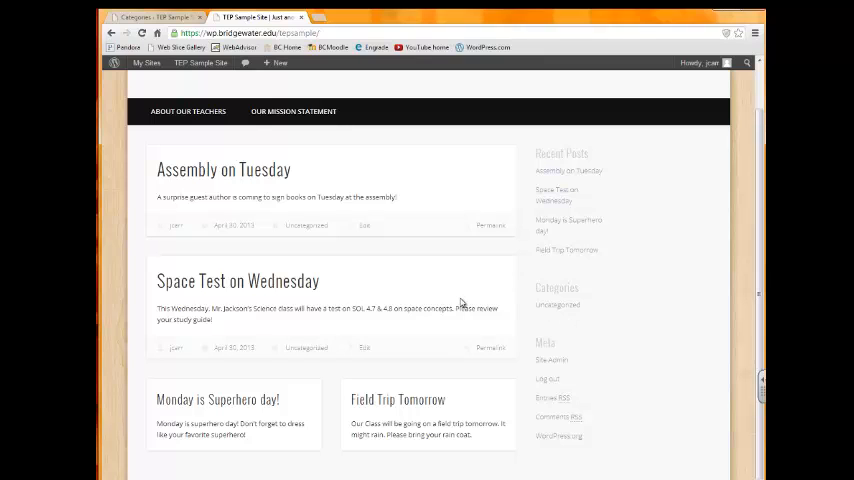
{"action": "mouse_move", "coordinate": [276, 332]}
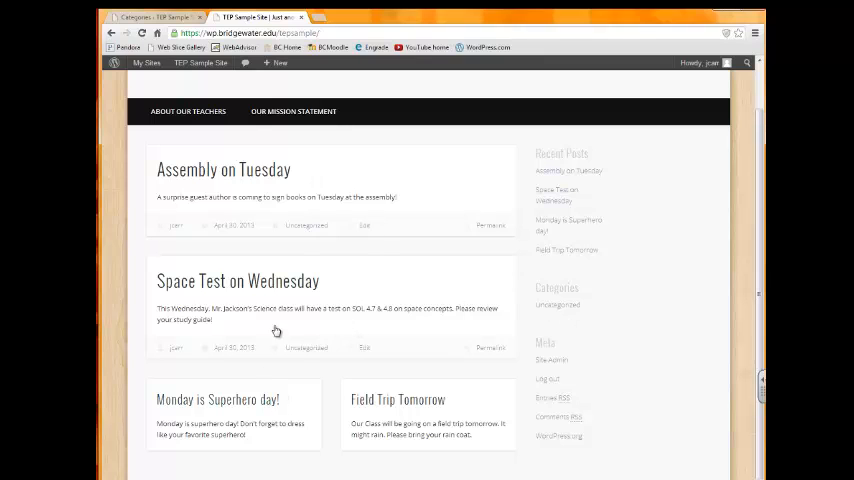
{"action": "mouse_move", "coordinate": [290, 164]}
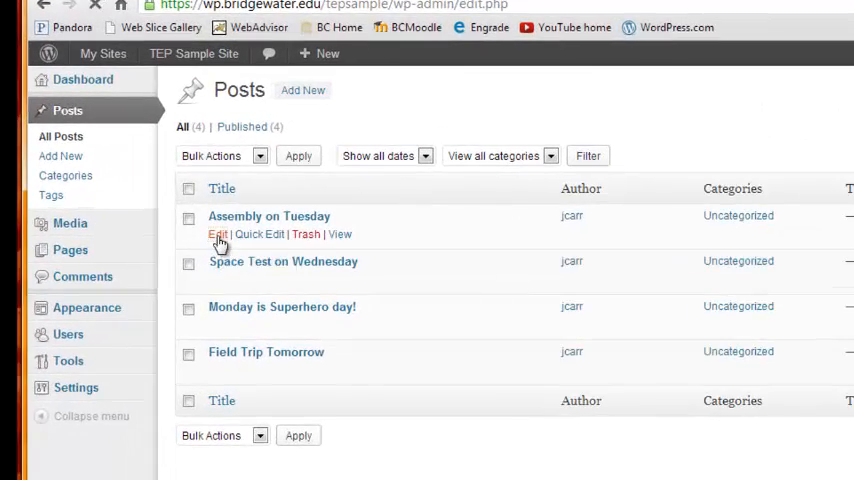
Edit Assembly on Tuesday so it sits in Parents and not Uncategorized
{"action": "left_click", "coordinate": [218, 234]}
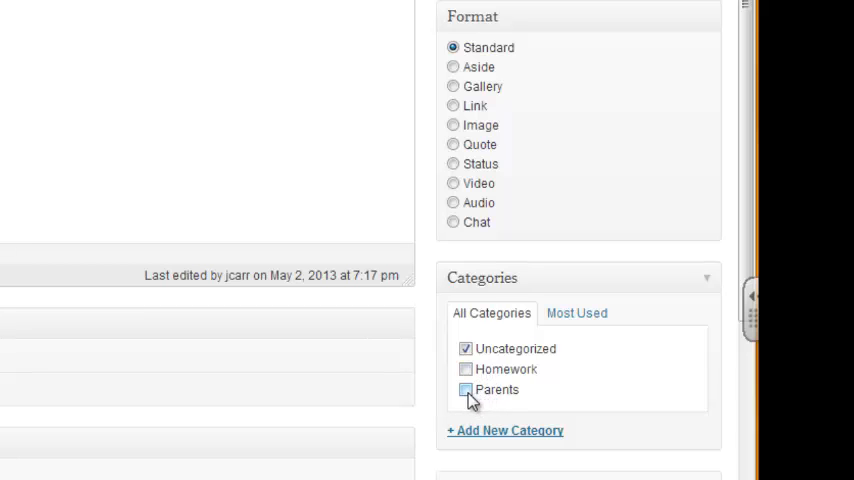
{"action": "left_click", "coordinate": [466, 388]}
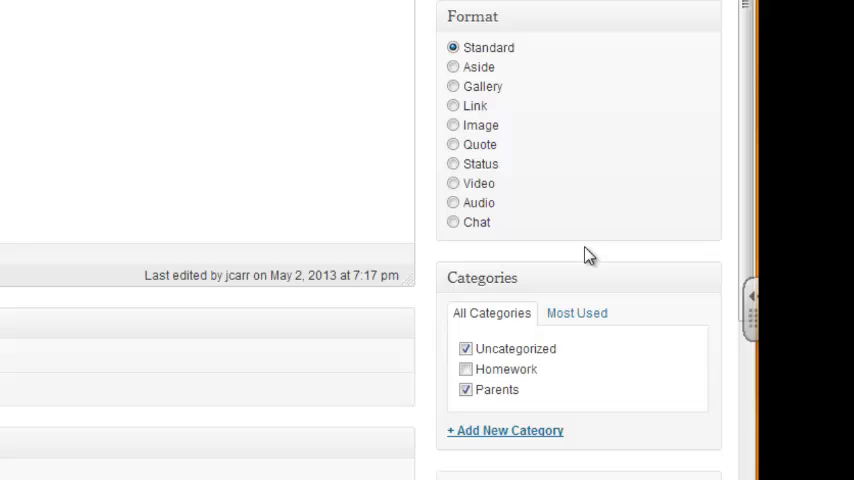
{"action": "left_click", "coordinate": [466, 348]}
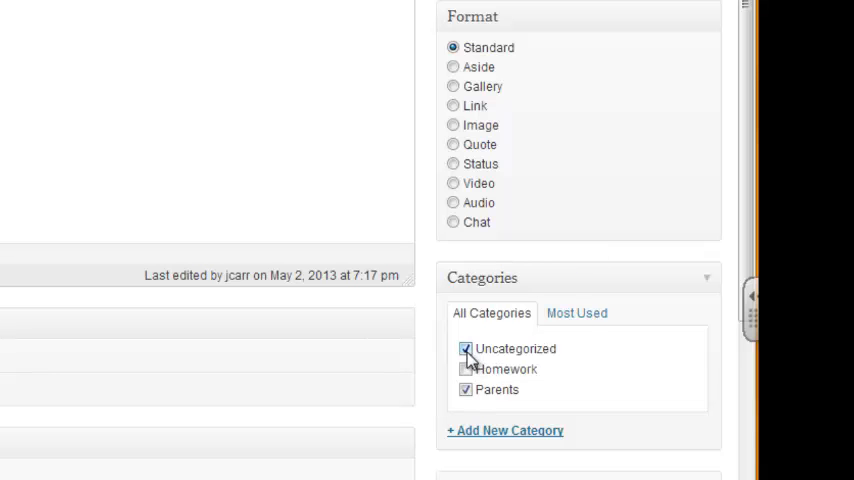
{"action": "left_click", "coordinate": [466, 348]}
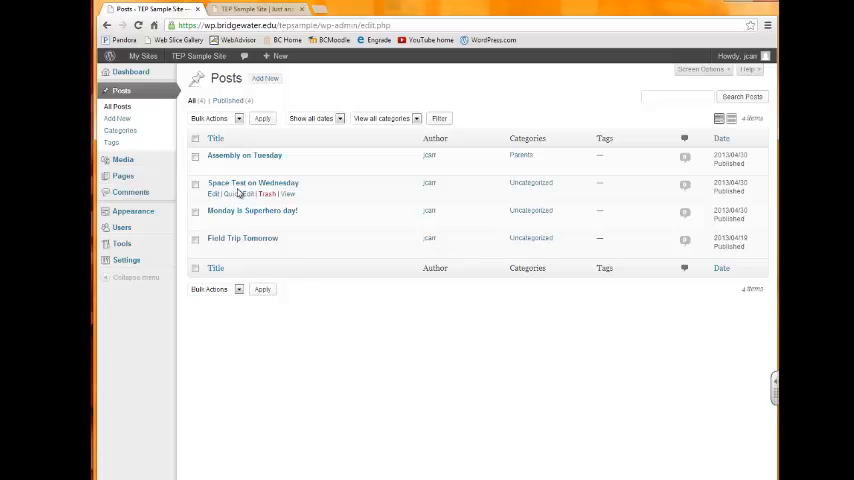
Edit Space Test on Wednesday into Homework and Parents, dropping Uncategorized
{"action": "left_click", "coordinate": [252, 182]}
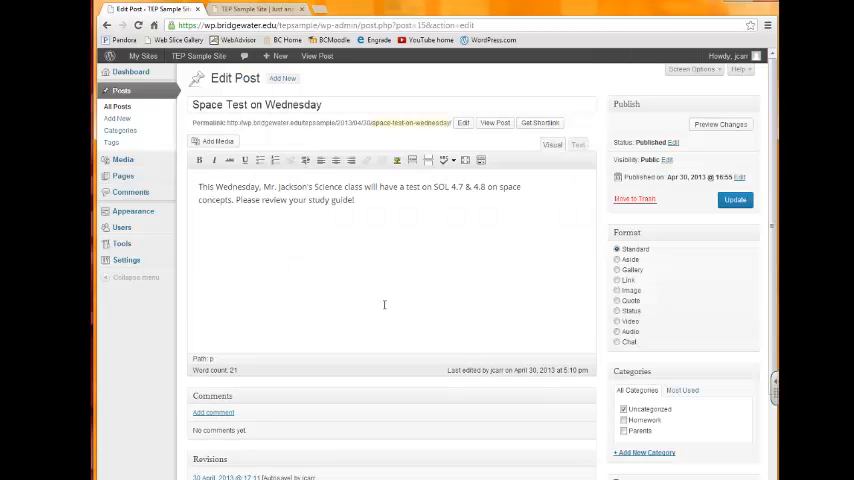
{"action": "mouse_move", "coordinate": [488, 348]}
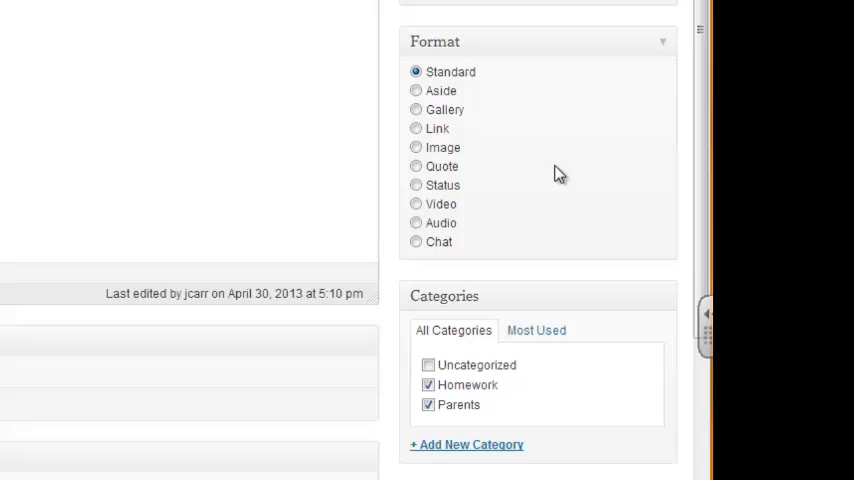
{"action": "scroll", "scroll_direction": "down", "scroll_amount": 3}
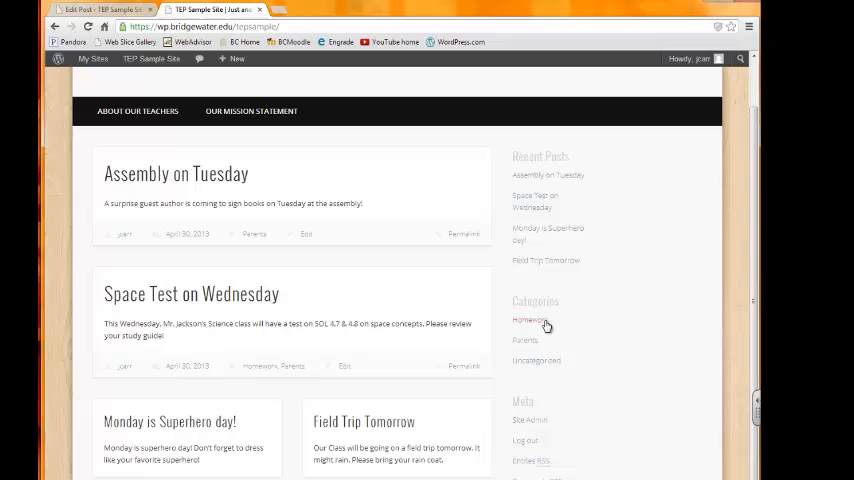
{"action": "mouse_move", "coordinate": [624, 332]}
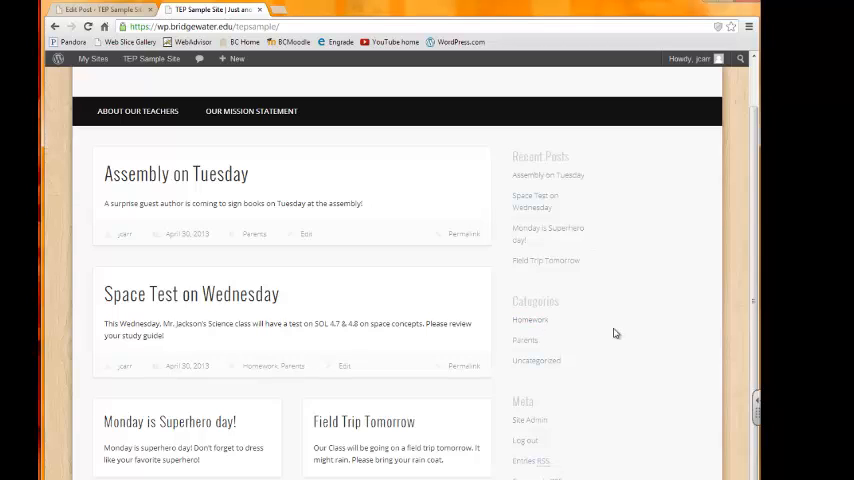
Filter the live site by the Homework category, then view the Parents category listing
{"action": "left_click", "coordinate": [530, 320]}
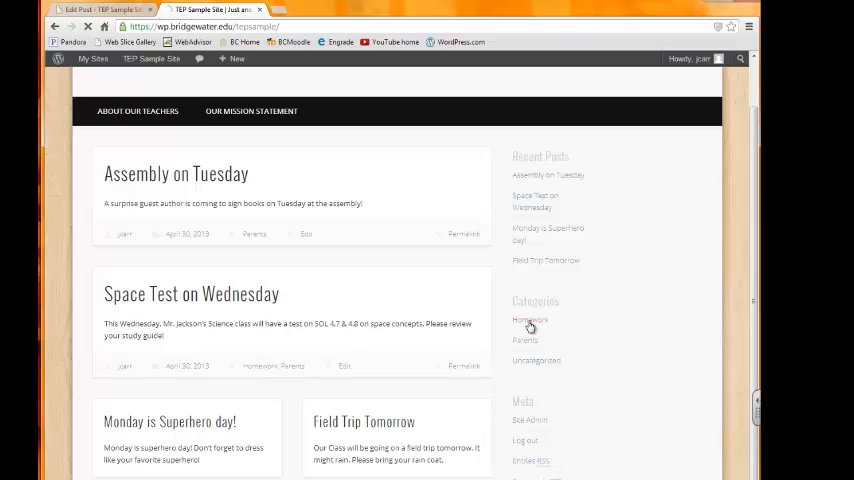
{"action": "left_click", "coordinate": [530, 320]}
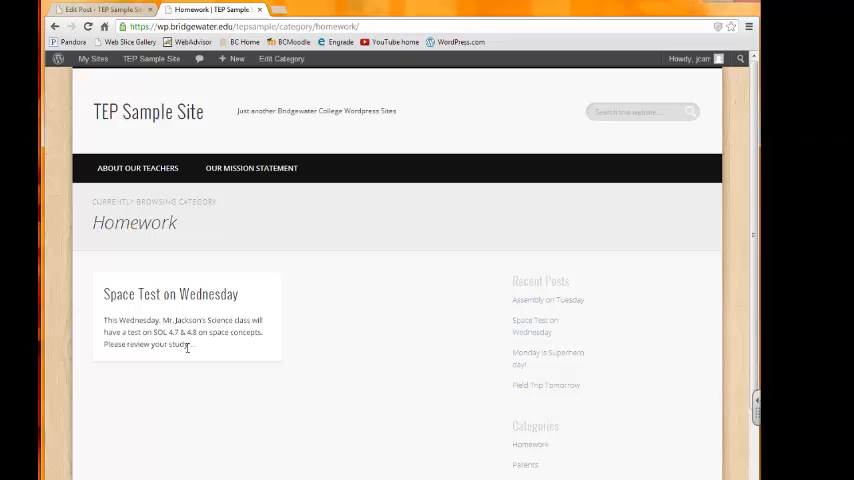
{"action": "mouse_move", "coordinate": [192, 384]}
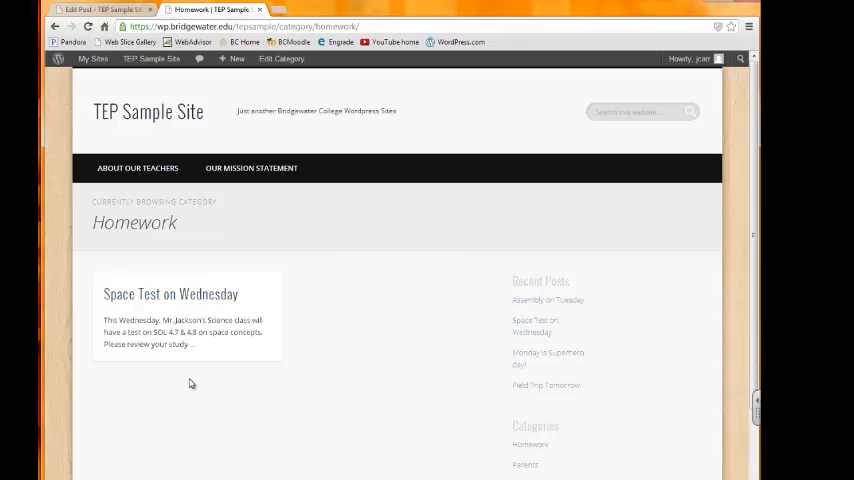
{"action": "scroll", "scroll_direction": "down", "scroll_amount": 3}
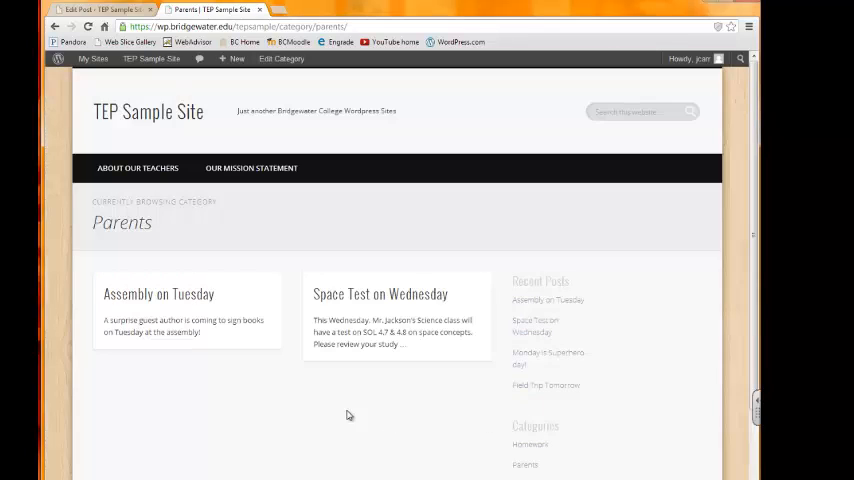
{"action": "mouse_move", "coordinate": [316, 394]}
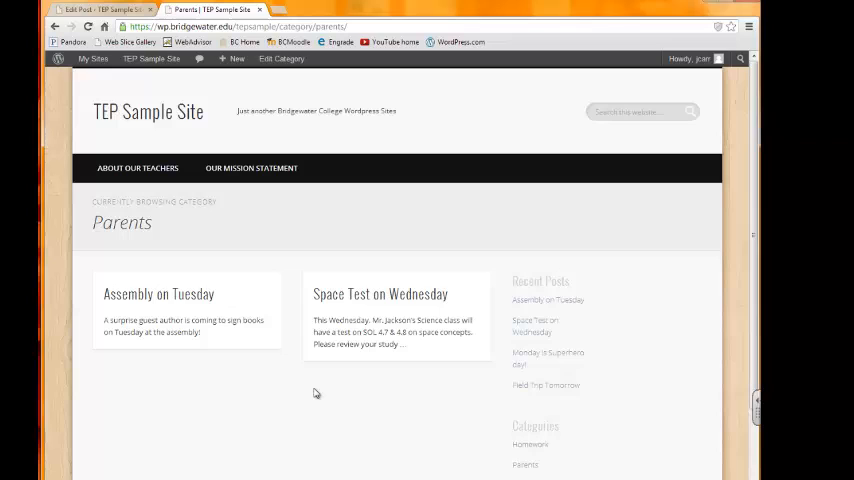
{"action": "scroll", "scroll_direction": "down", "scroll_amount": 3}
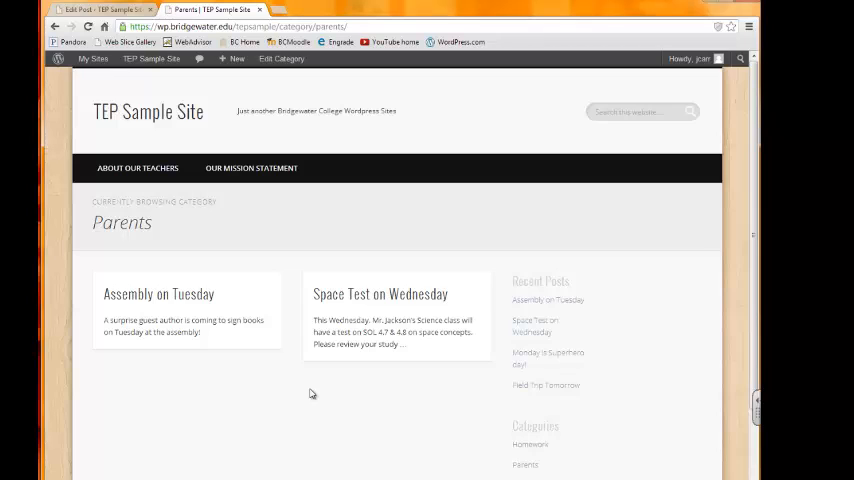
{"action": "mouse_move", "coordinate": [712, 372]}
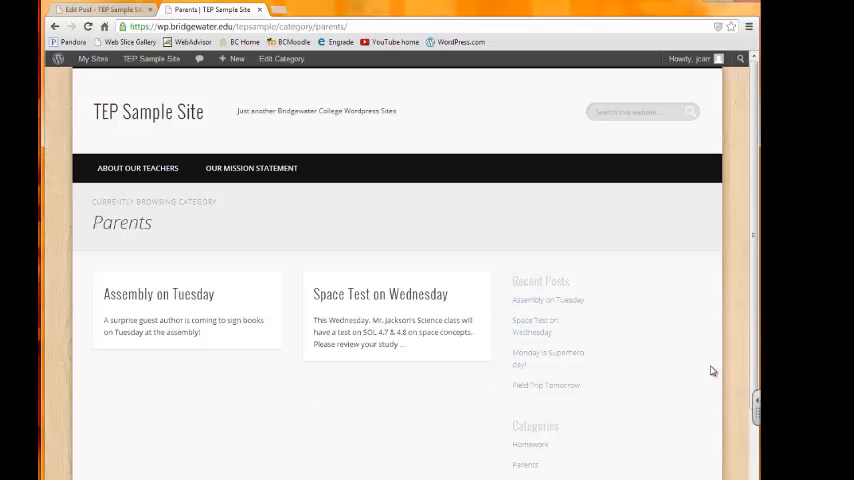